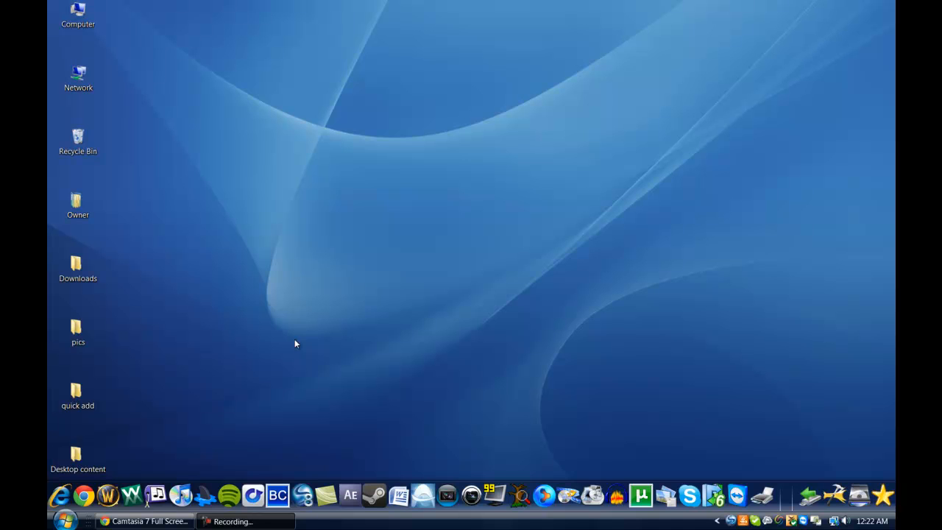
pyautogui.moveTo(530, 495)
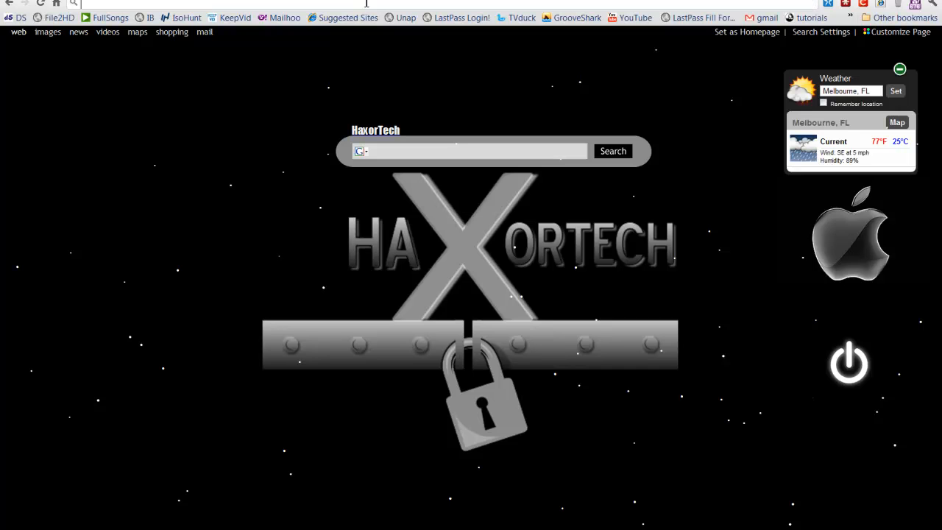
# - Run a Google search for treesize from the Chrome address bar
pyautogui.write('treesize')
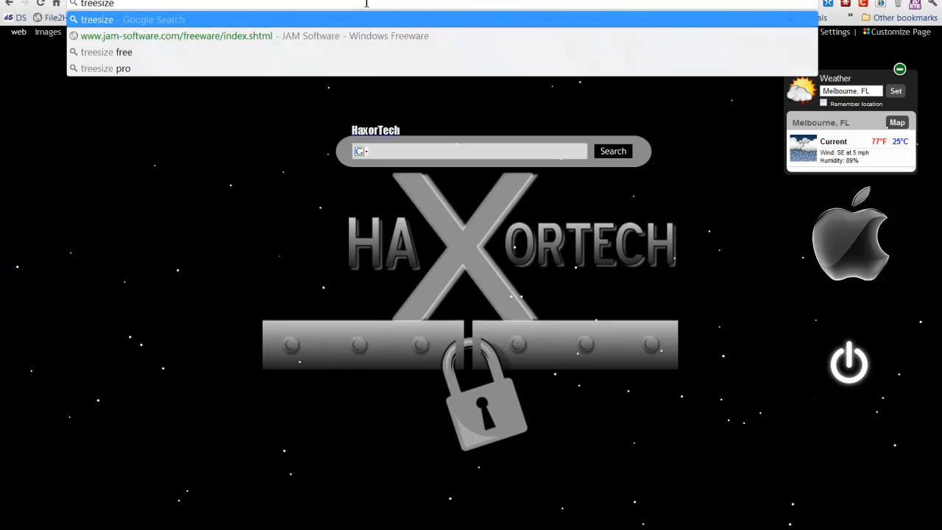
pyautogui.press('Enter')
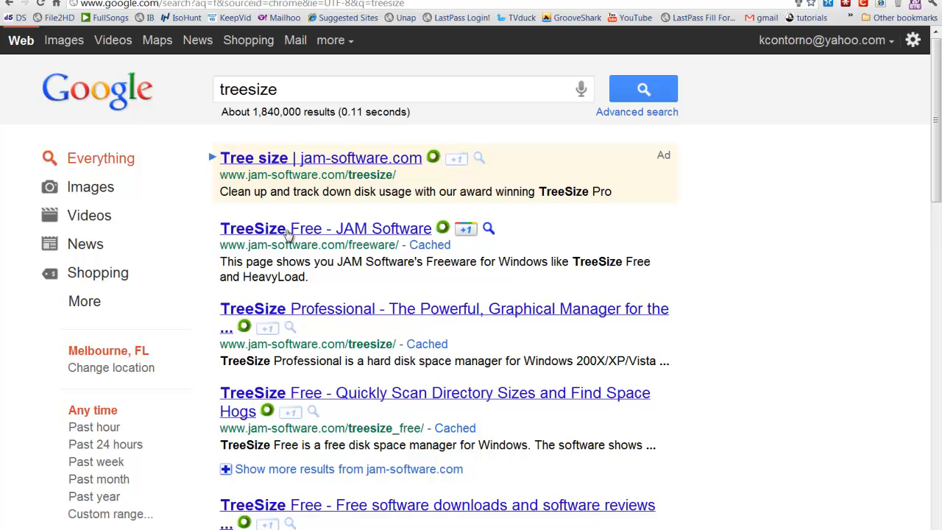
# - Reach the TreeSize Free download page on the JAM Software site from the results
pyautogui.click(289, 228)
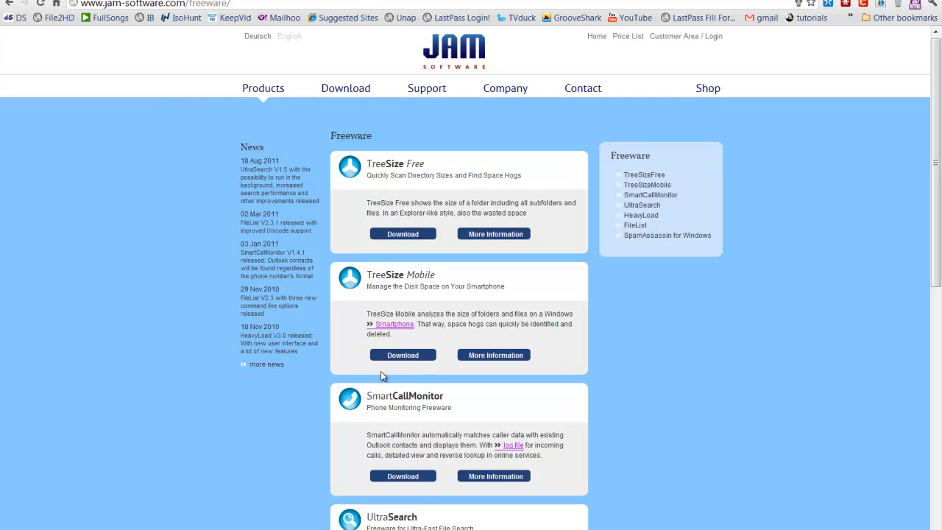
pyautogui.moveTo(406, 273)
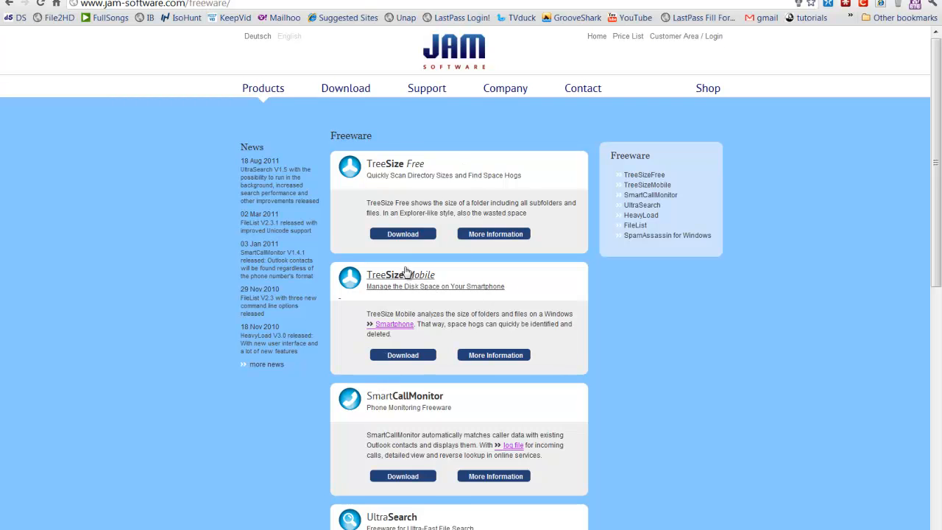
pyautogui.scroll(-3)
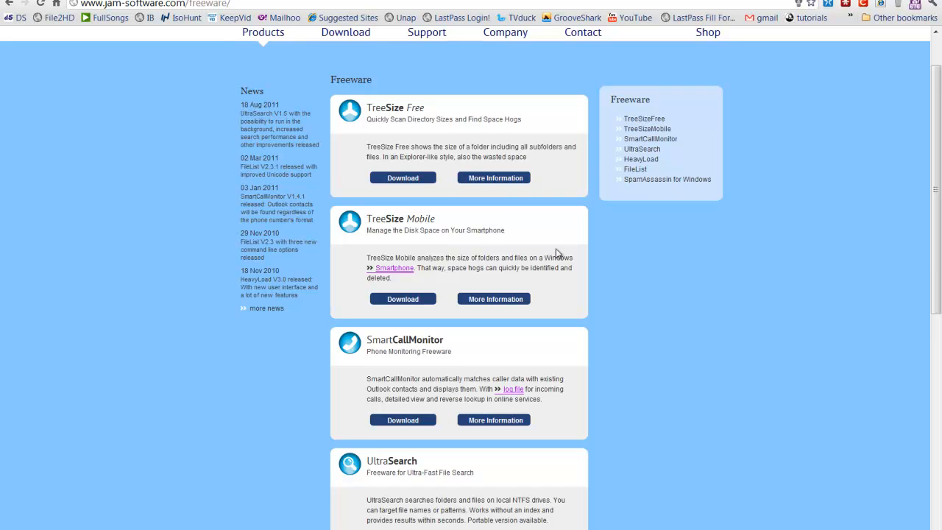
pyautogui.scroll(-3)
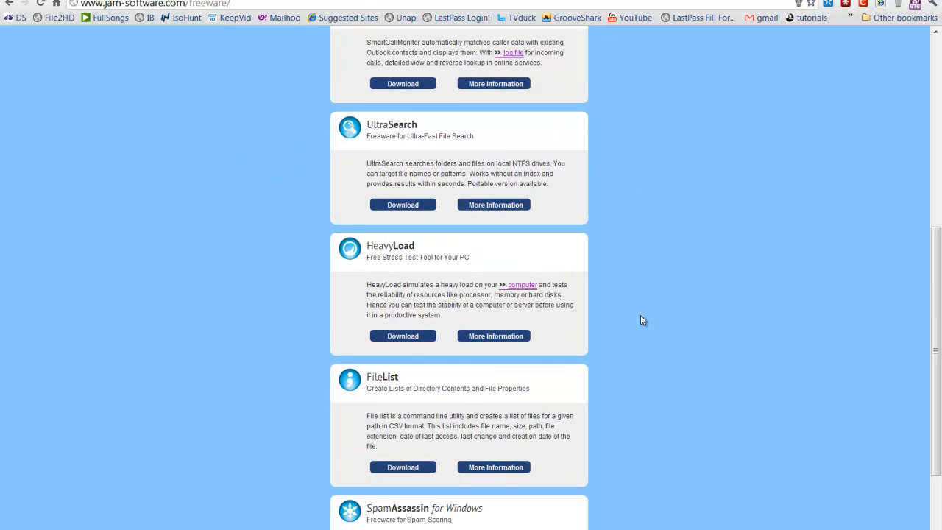
pyautogui.scroll(3)
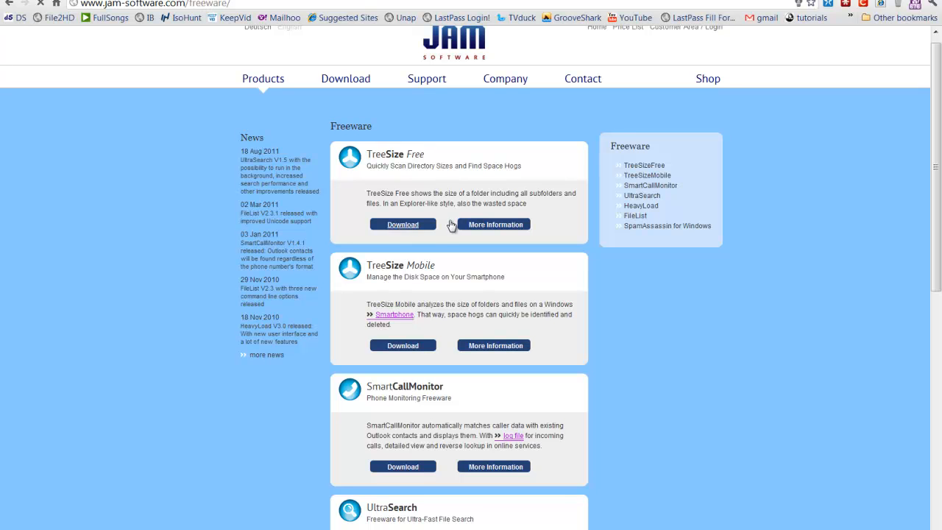
pyautogui.click(404, 223)
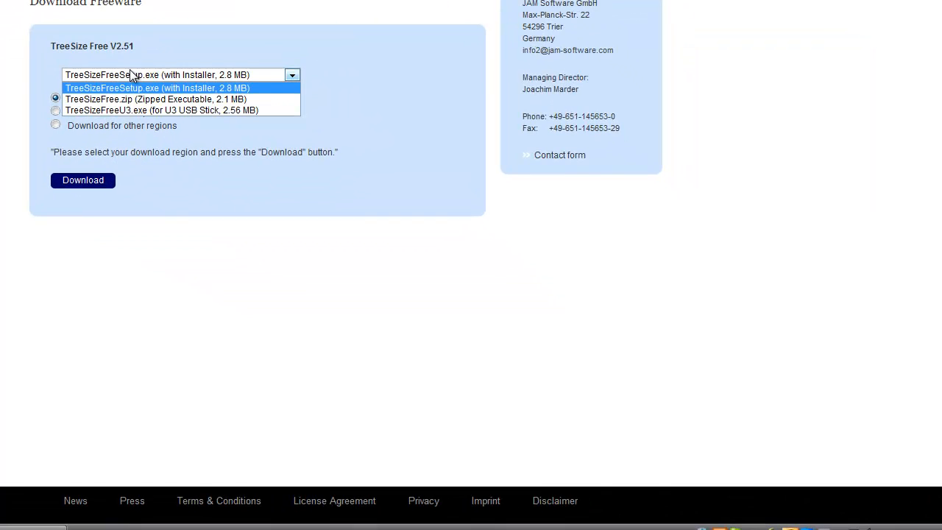
pyautogui.moveTo(136, 115)
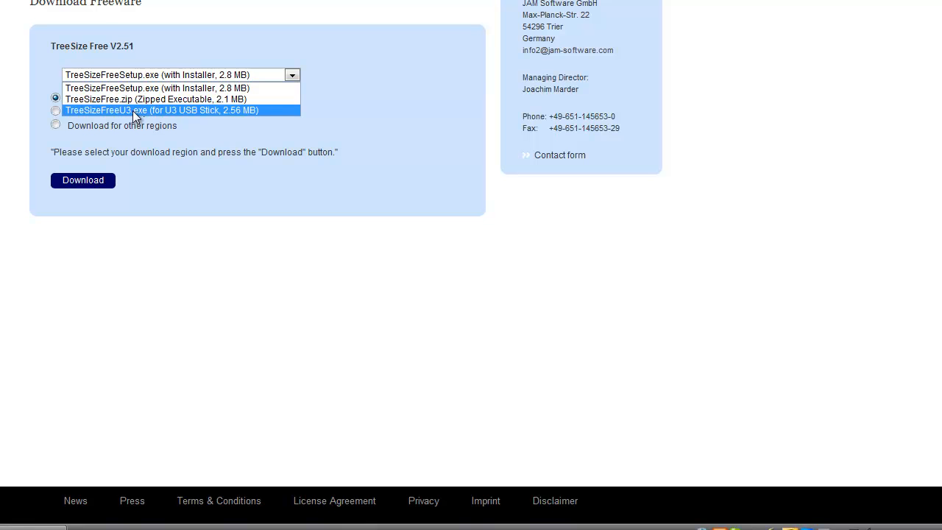
pyautogui.moveTo(144, 88)
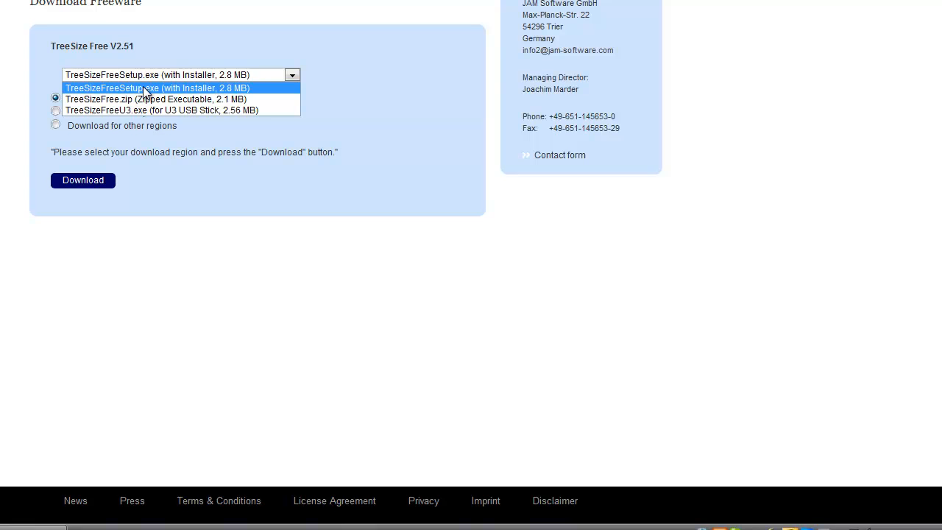
# - Download TreeSizeFreeSetup.exe for North America and dismiss the finished download prompt
pyautogui.click(156, 88)
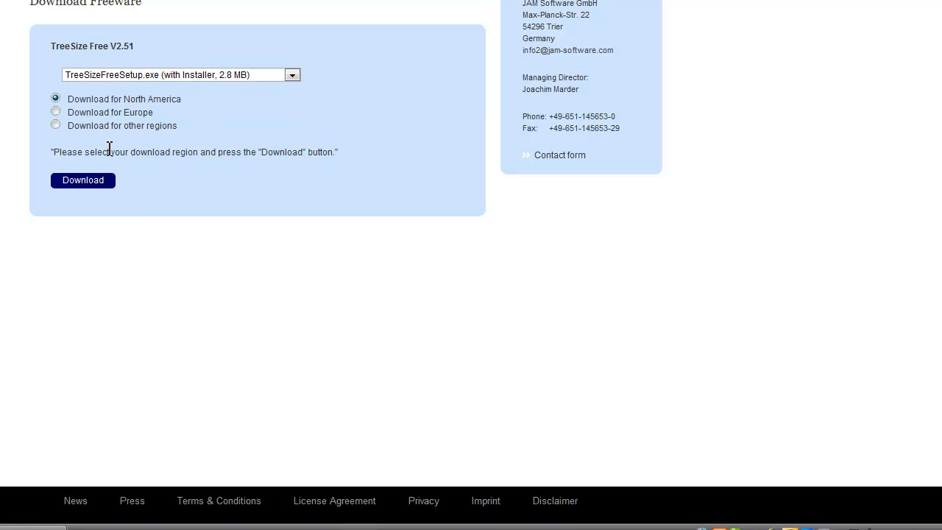
pyautogui.moveTo(89, 183)
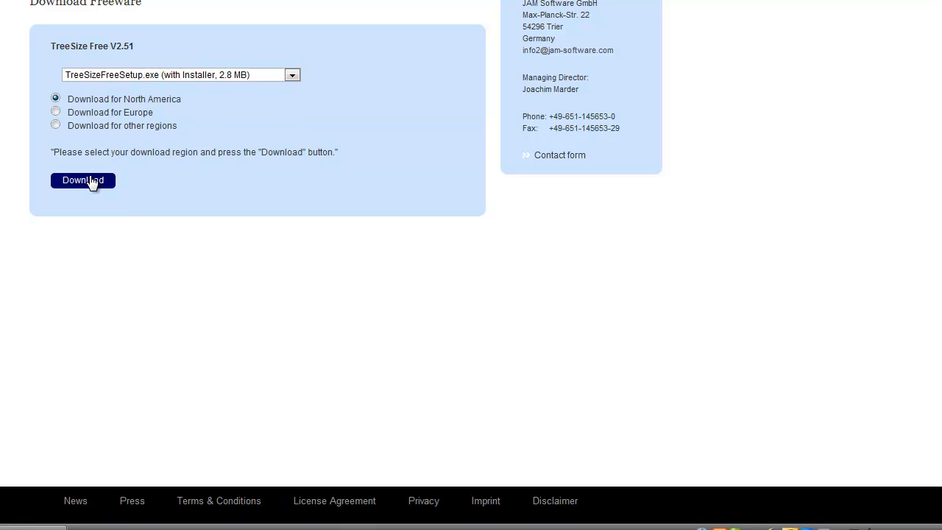
pyautogui.click(83, 180)
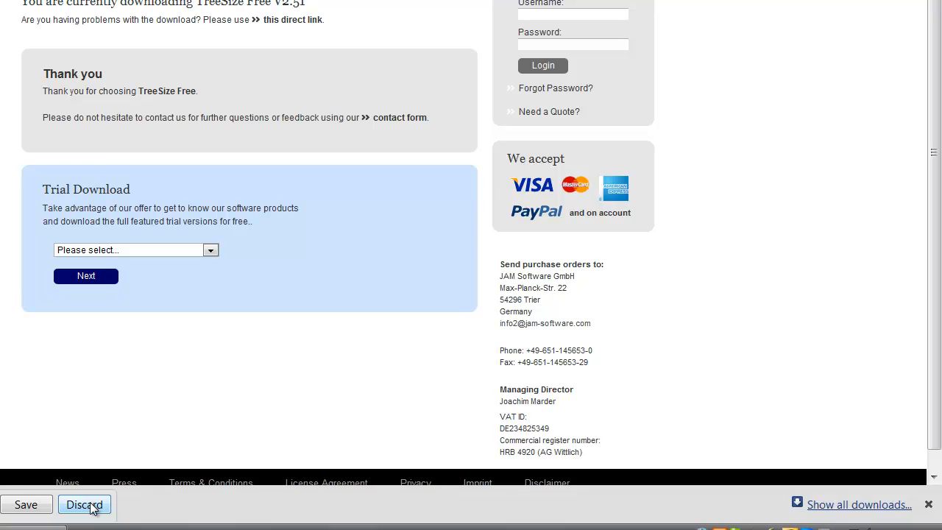
pyautogui.click(83, 503)
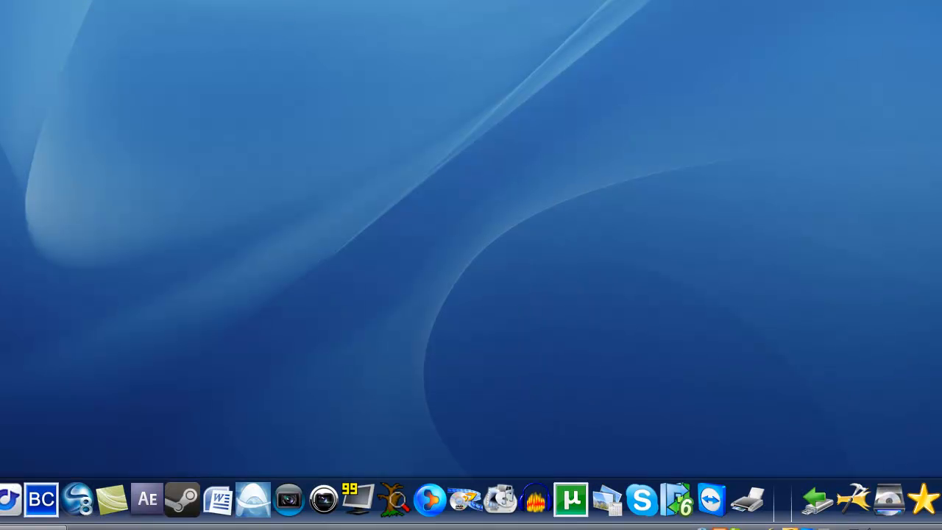
pyautogui.moveTo(125, 375)
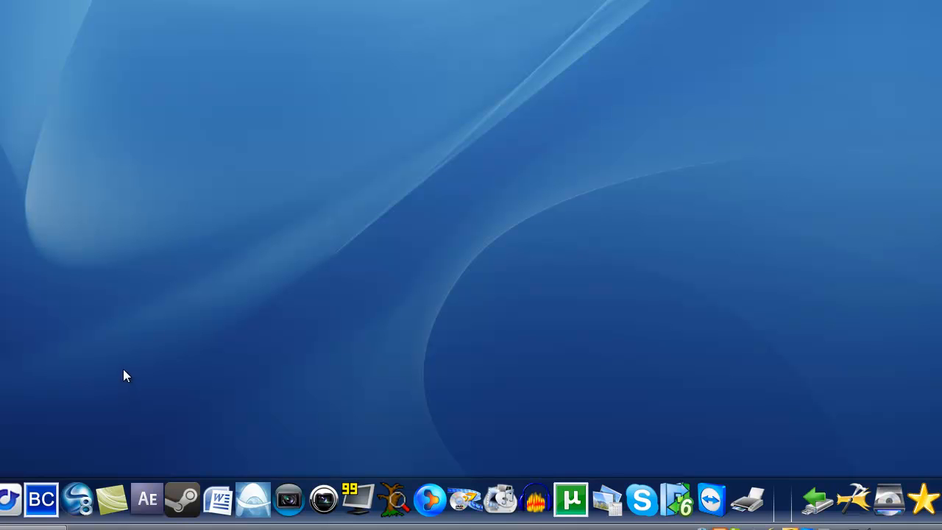
pyautogui.moveTo(394, 512)
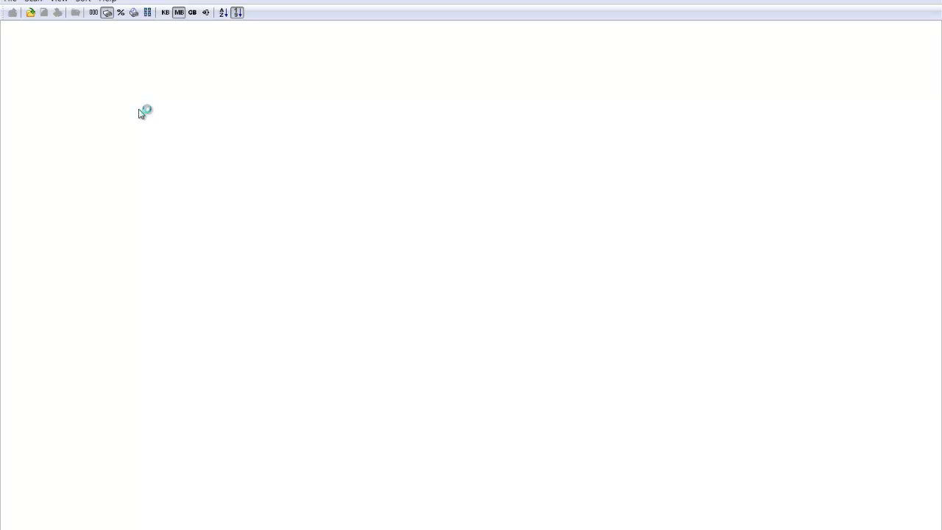
pyautogui.moveTo(433, 121)
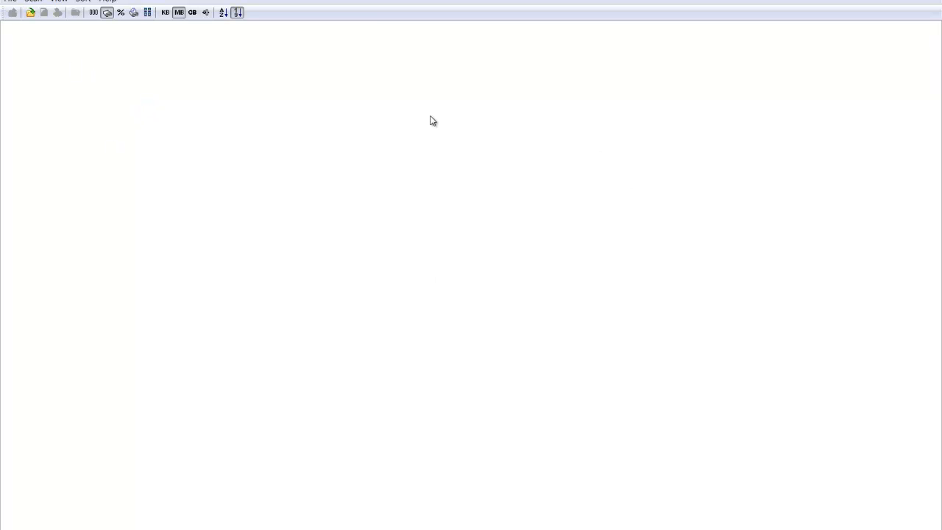
pyautogui.moveTo(44, 91)
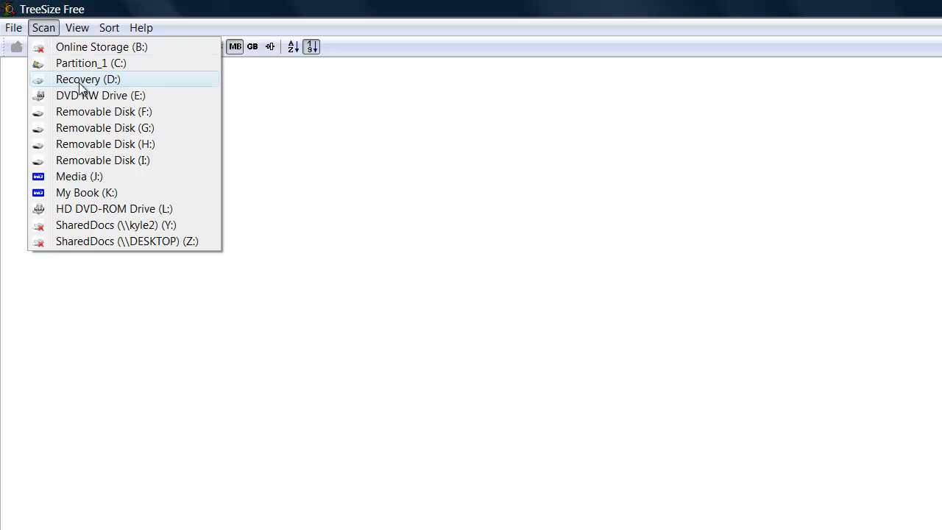
pyautogui.moveTo(74, 62)
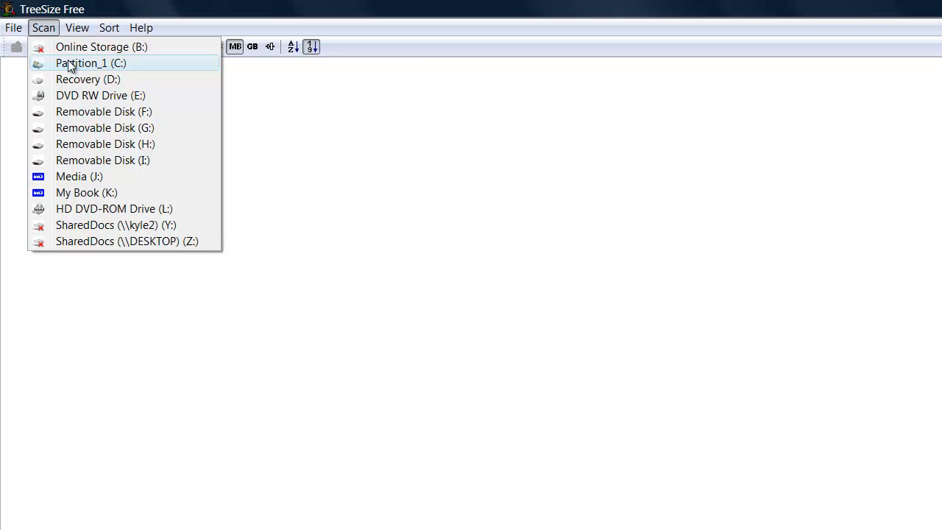
pyautogui.moveTo(103, 71)
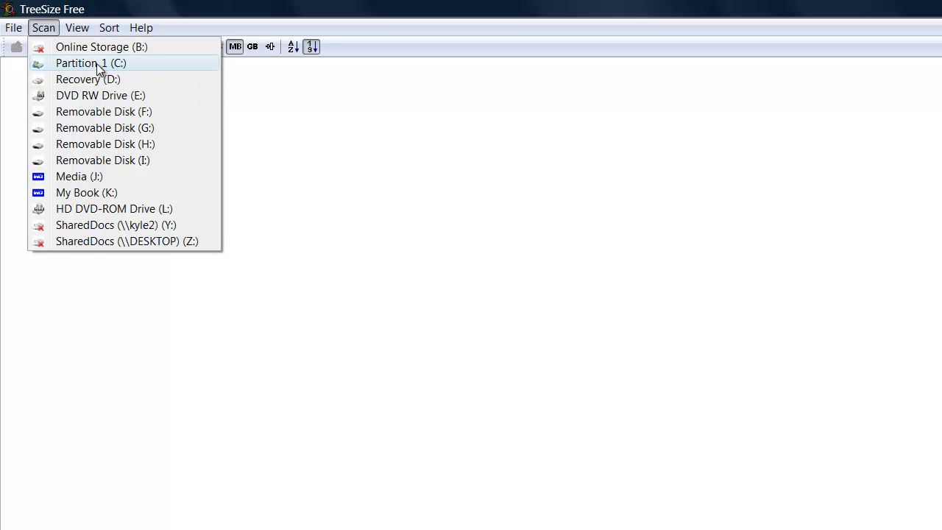
pyautogui.moveTo(110, 95)
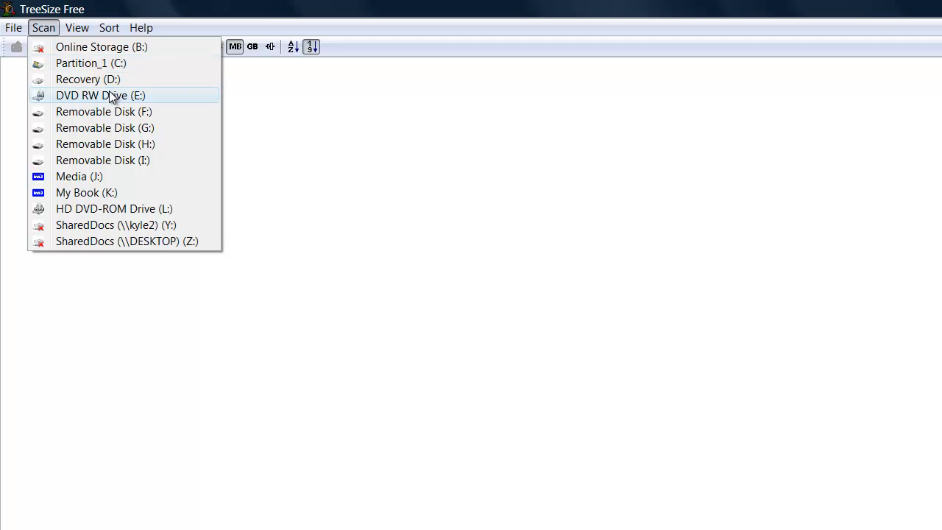
pyautogui.moveTo(82, 68)
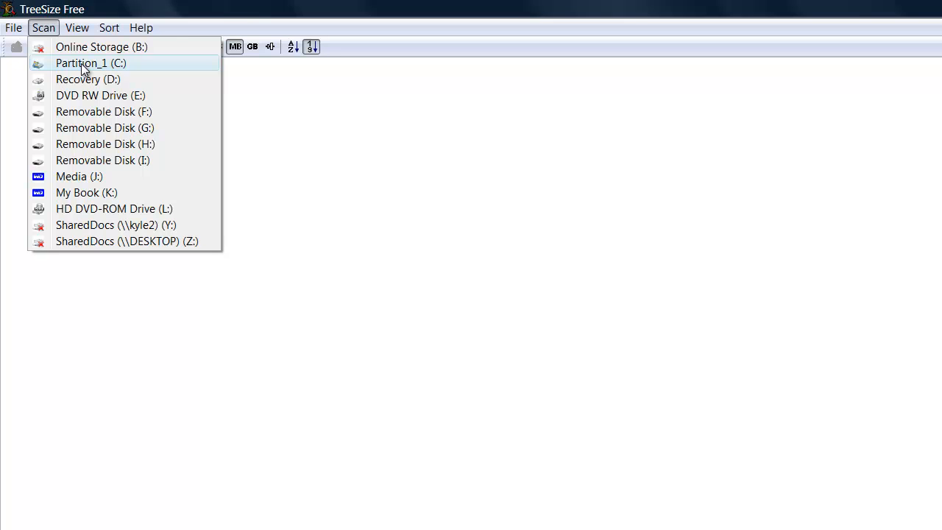
# - Start a scan of the C: drive Partition_1
pyautogui.click(93, 62)
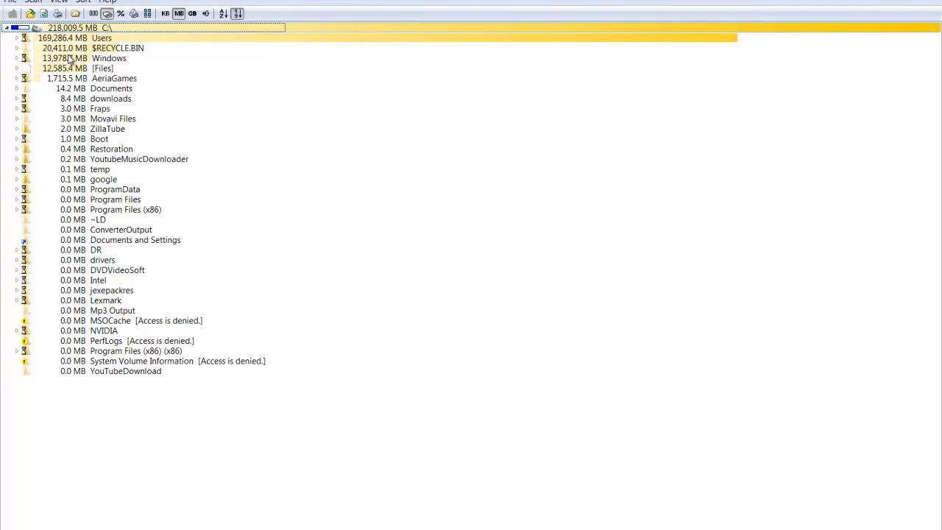
# - Expand Users, Owner and Documents to see their sizes, then collapse back to the drive's top level
pyautogui.click(16, 39)
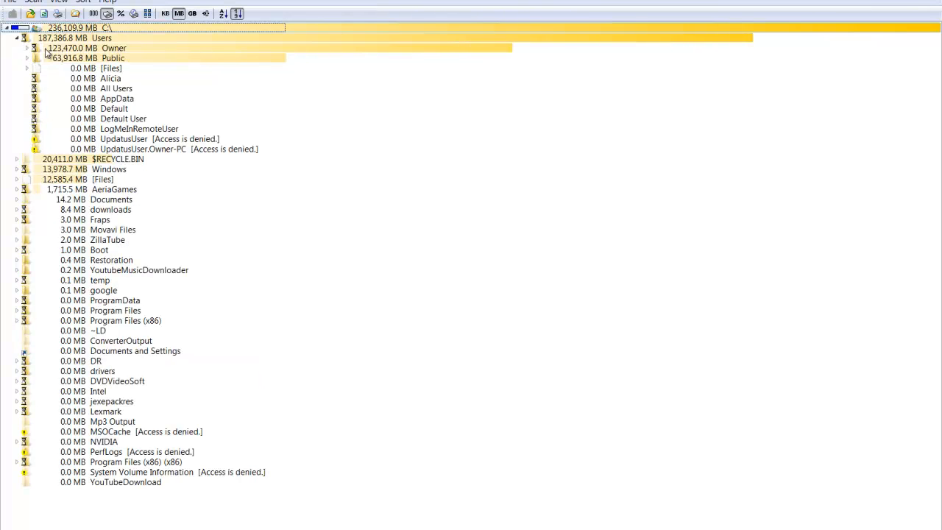
pyautogui.click(26, 48)
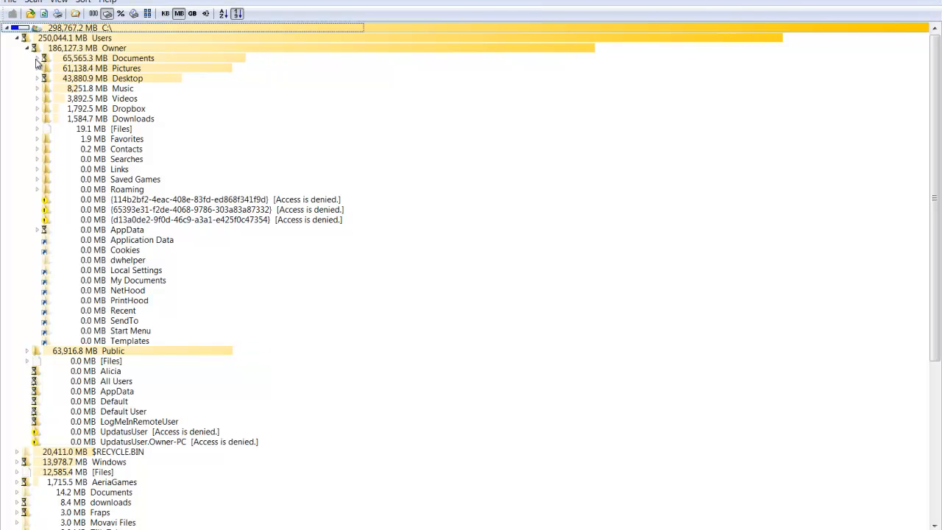
pyautogui.click(38, 58)
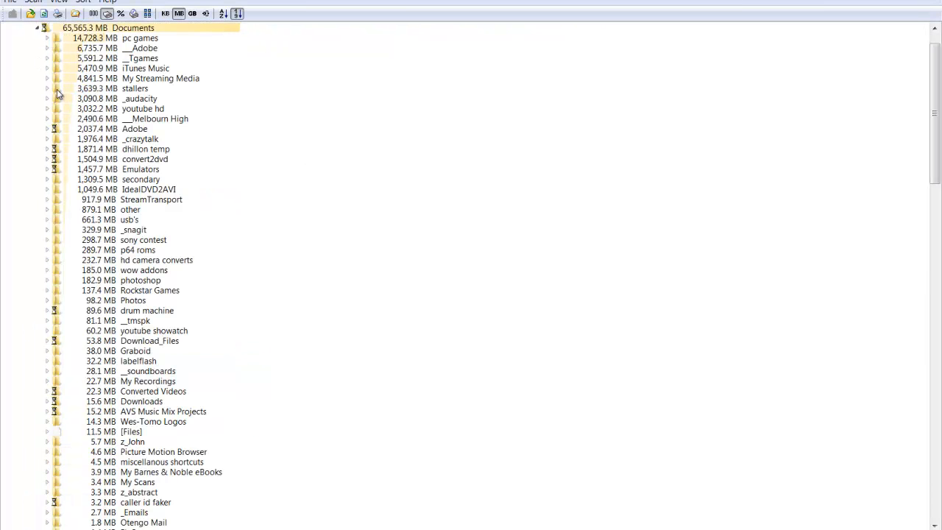
pyautogui.moveTo(76, 43)
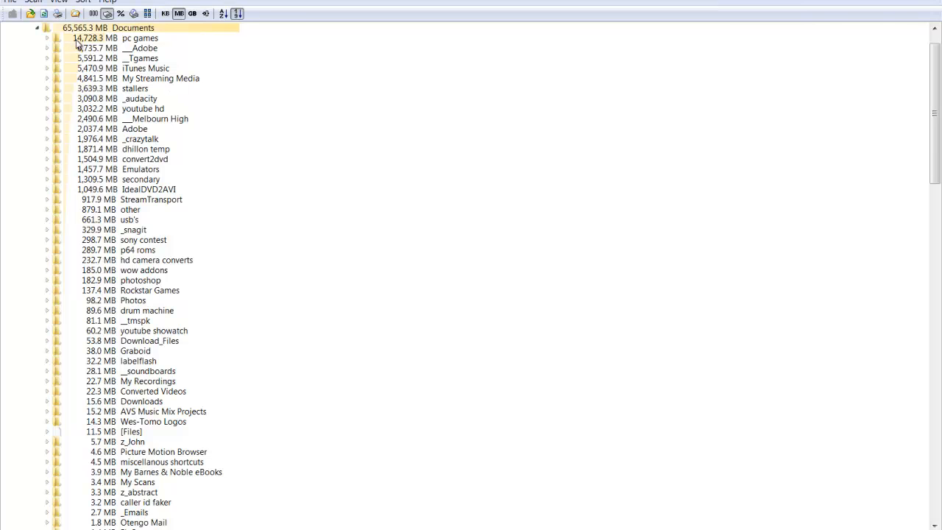
pyautogui.click(45, 38)
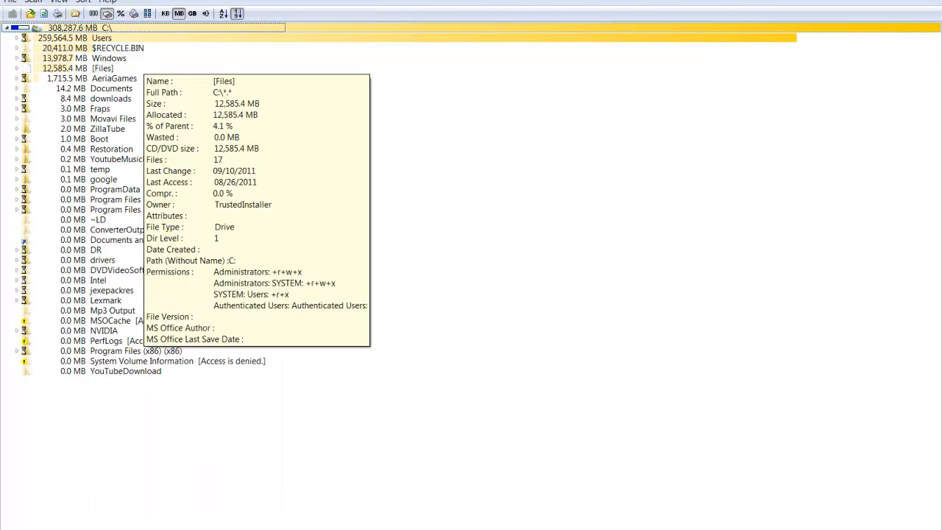
pyautogui.moveTo(100, 139)
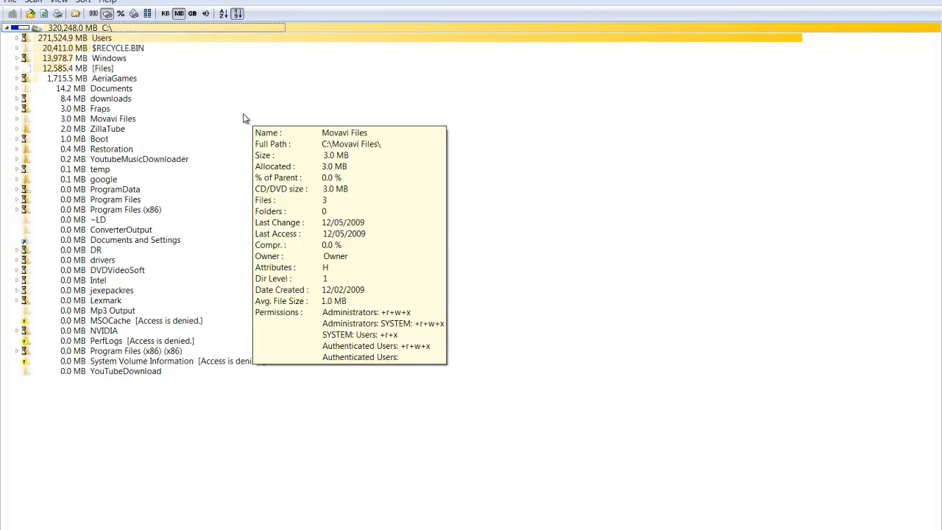
pyautogui.moveTo(237, 117)
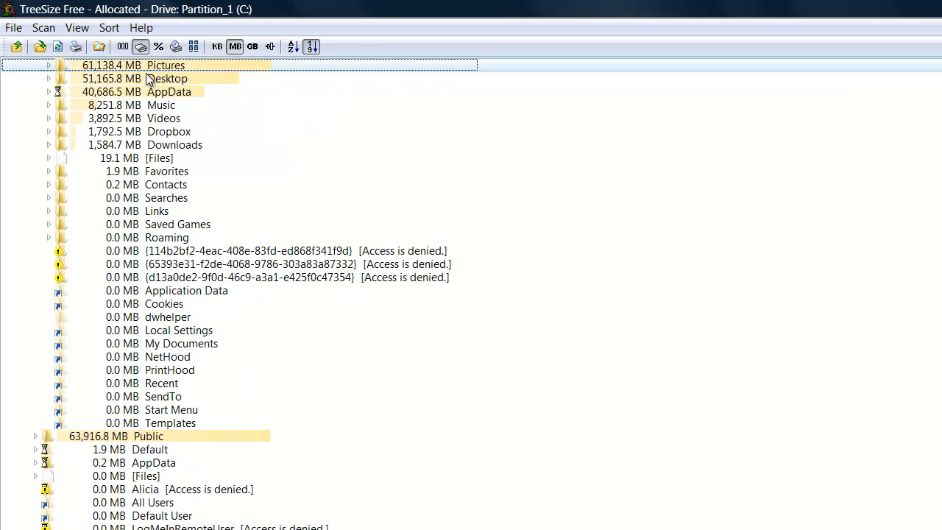
# - Toggle the Desktop folder under Owner and bring up the Users folder's actions
pyautogui.click(53, 80)
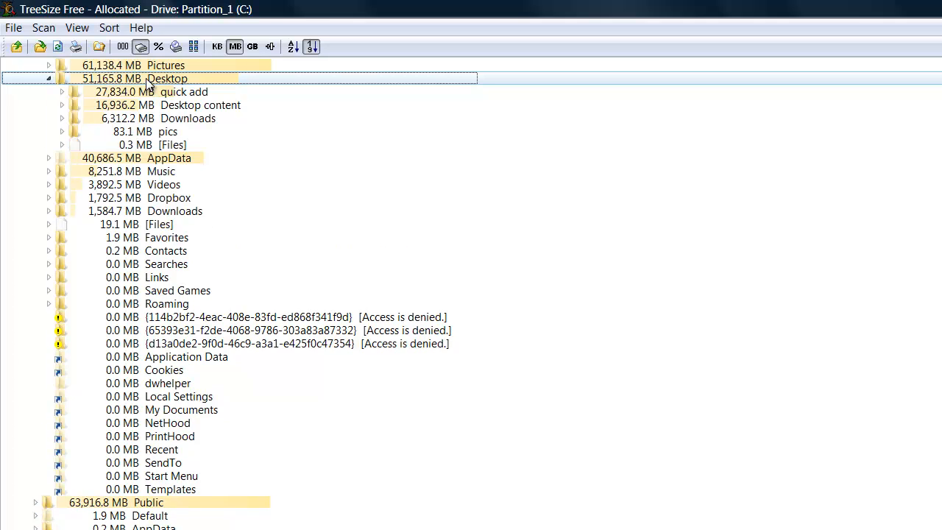
pyautogui.click(49, 78)
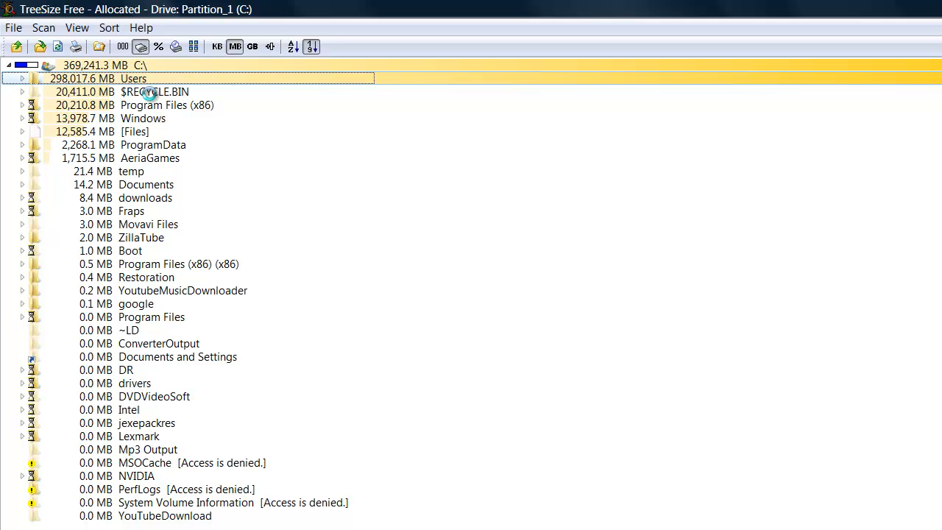
pyautogui.rightClick(133, 79)
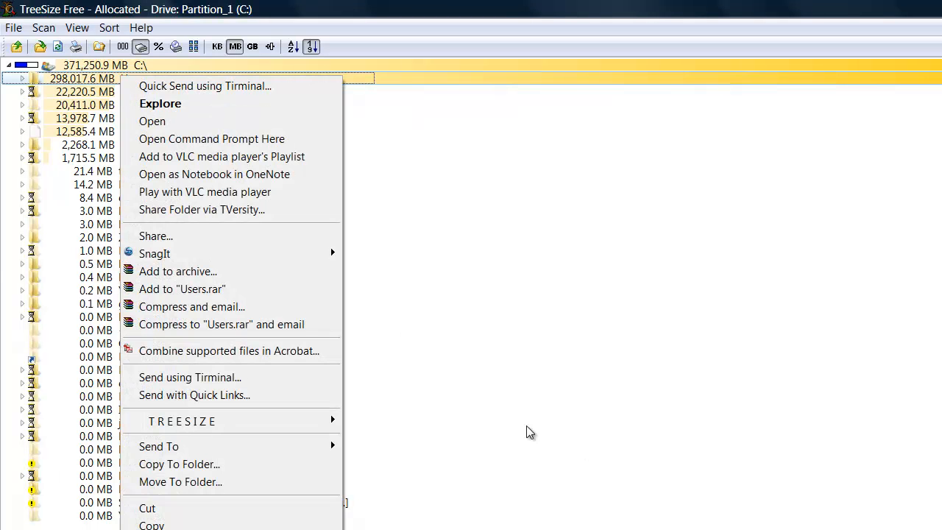
# - Browse the directory/print commands, the scannable drives list and the size display options
pyautogui.click(12, 27)
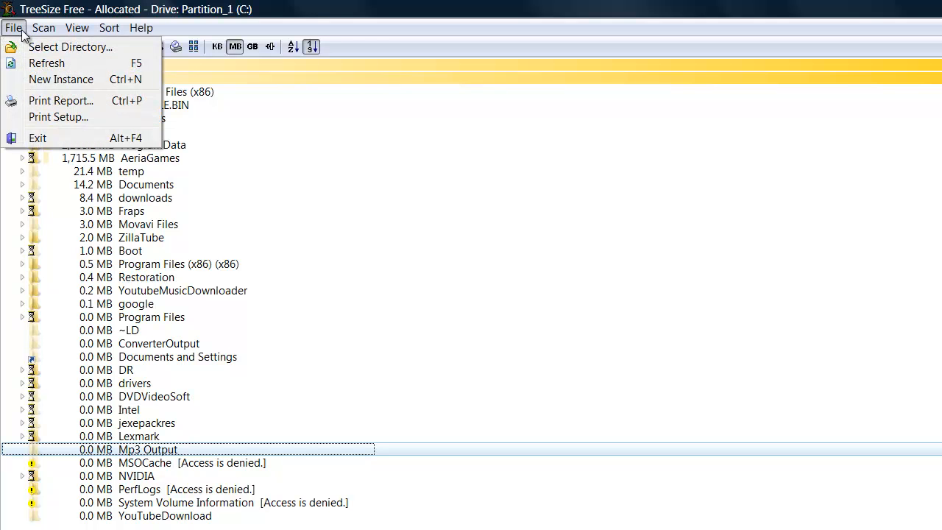
pyautogui.click(46, 27)
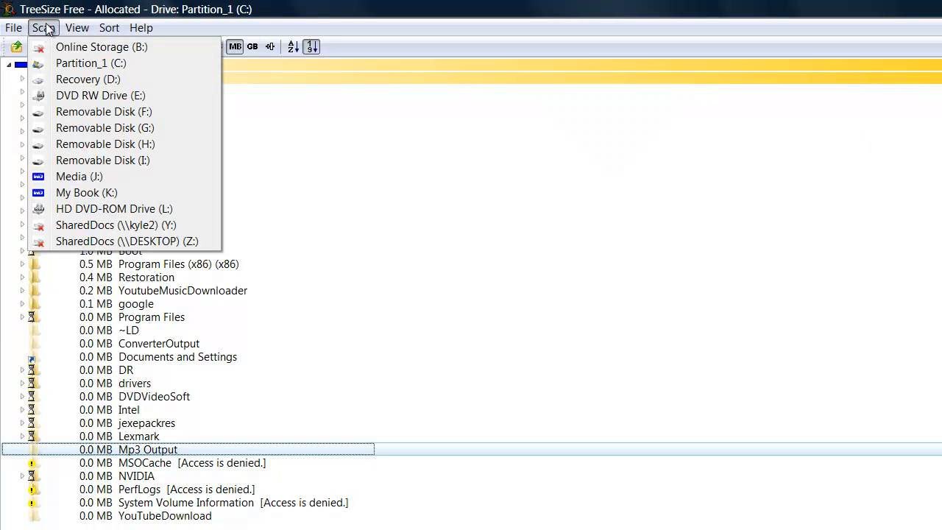
pyautogui.moveTo(91, 157)
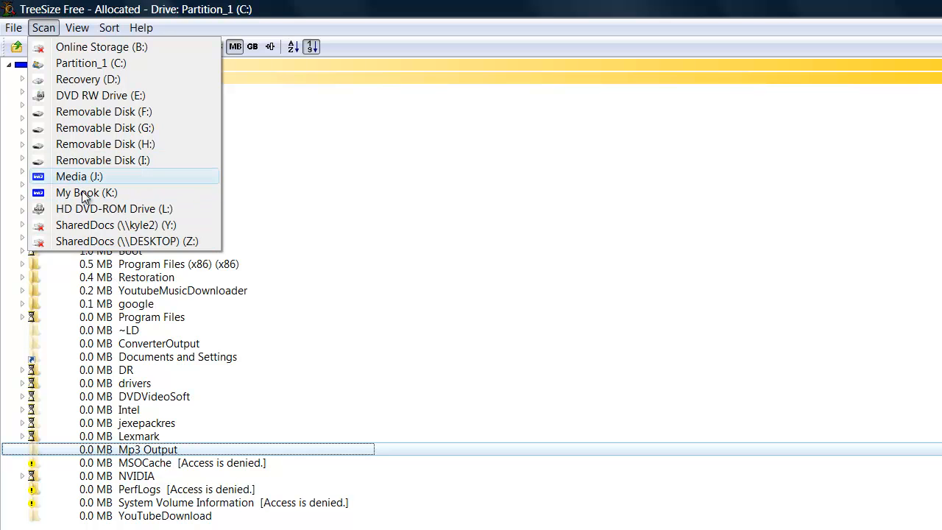
pyautogui.moveTo(100, 182)
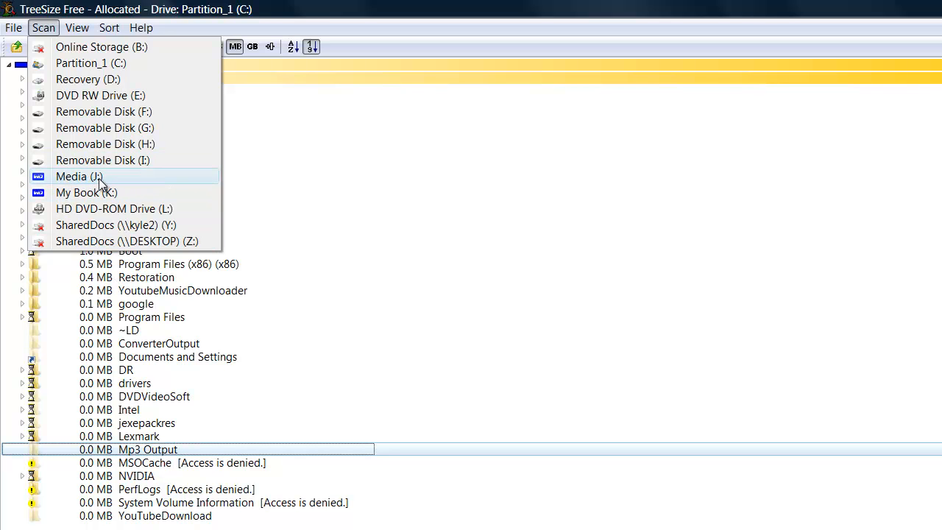
pyautogui.click(76, 26)
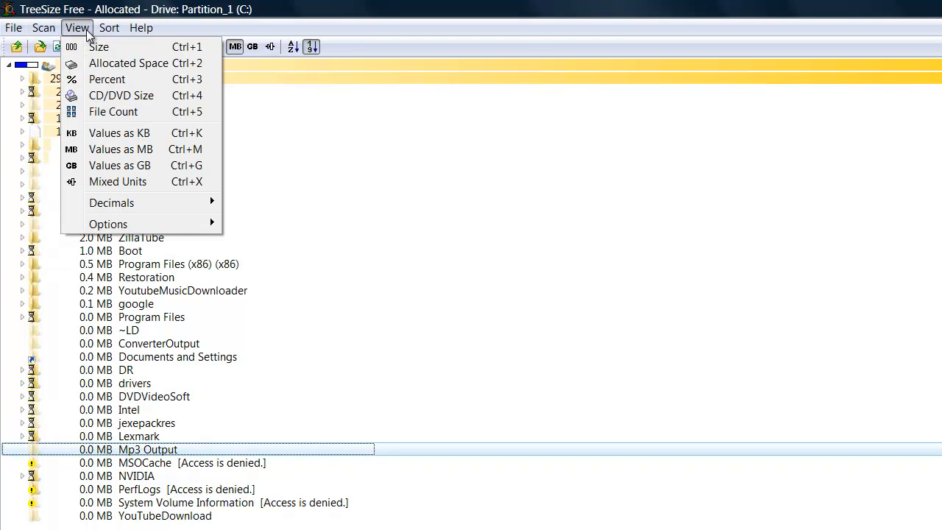
pyautogui.moveTo(106, 80)
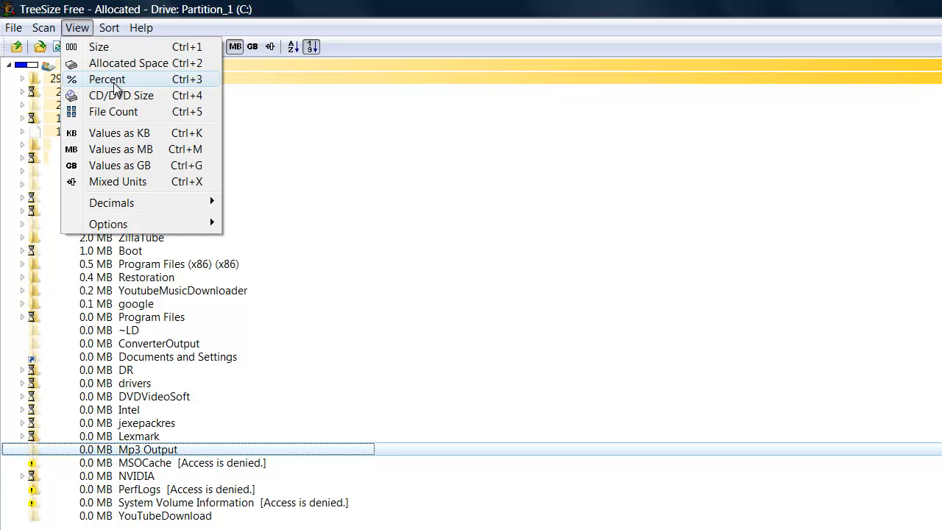
pyautogui.moveTo(127, 108)
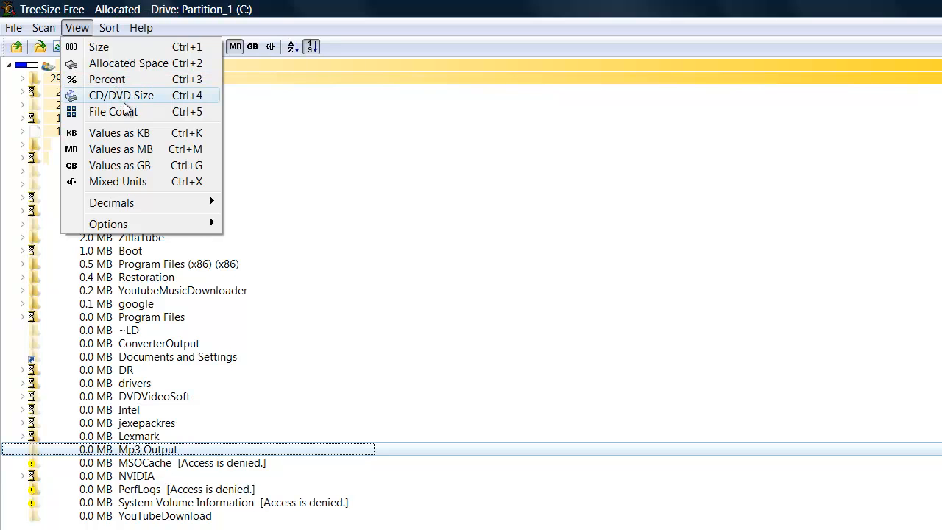
pyautogui.moveTo(135, 118)
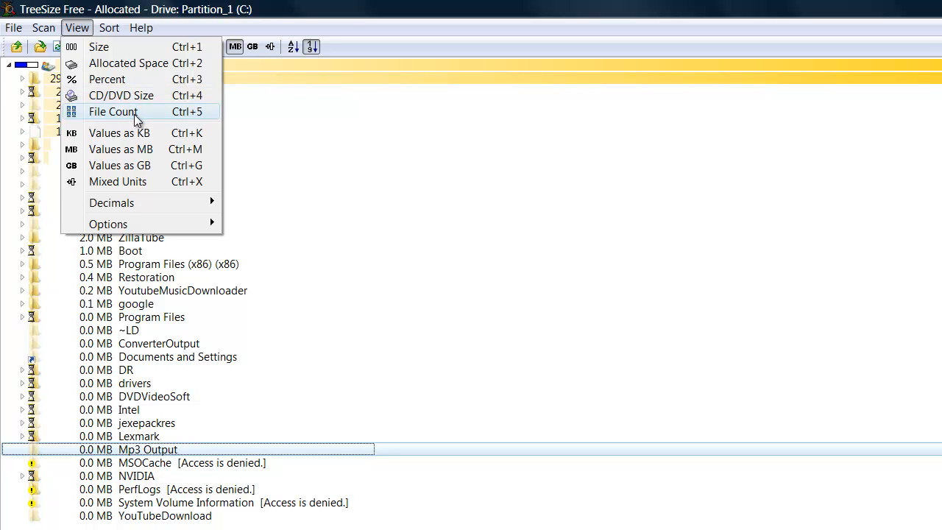
pyautogui.moveTo(147, 62)
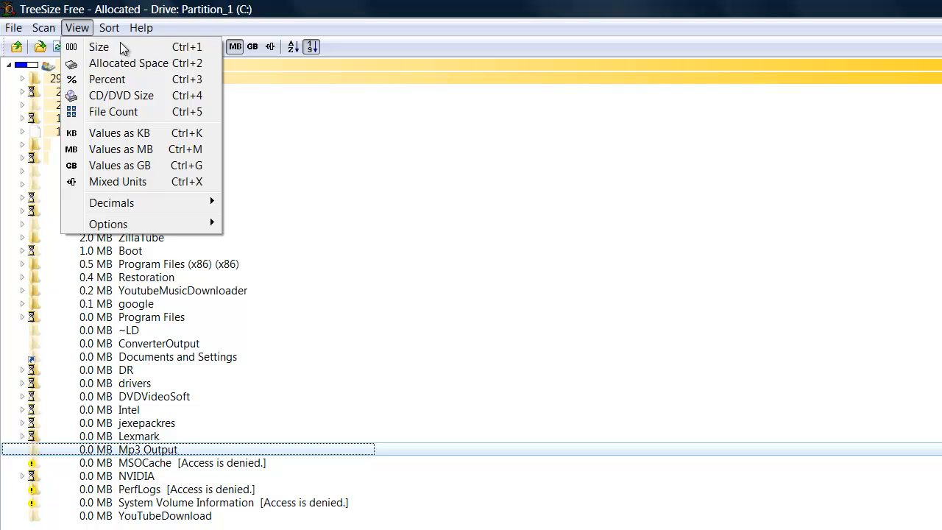
# - Keep the folders sorted largest first by Size, then leave the File menu without choosing anything
pyautogui.click(109, 27)
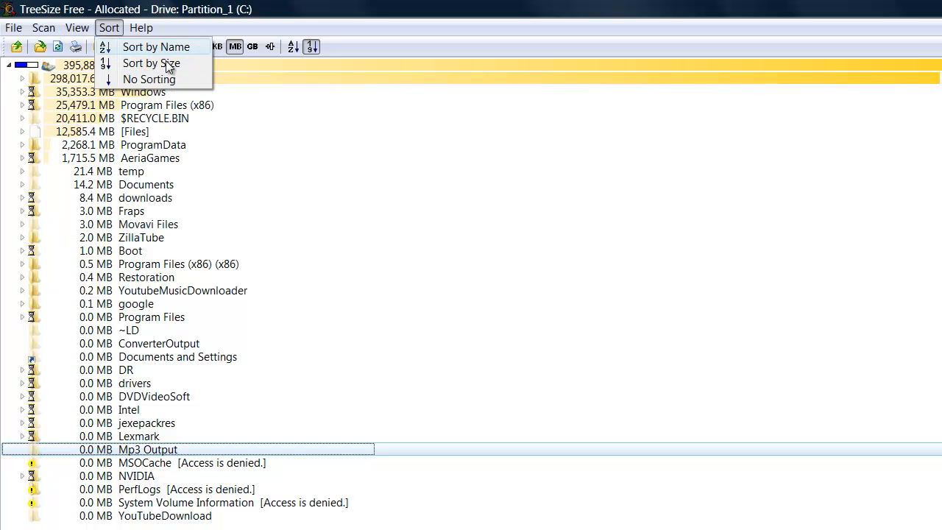
pyautogui.click(141, 26)
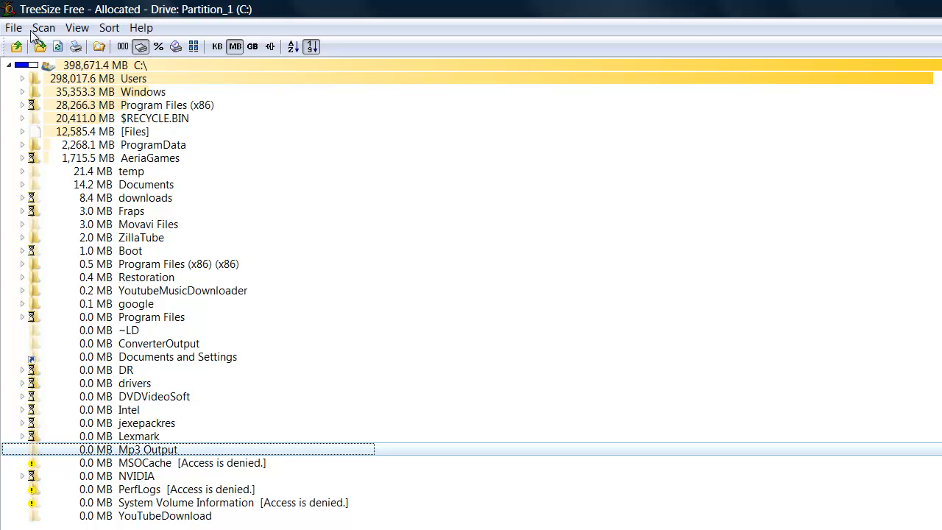
pyautogui.click(13, 27)
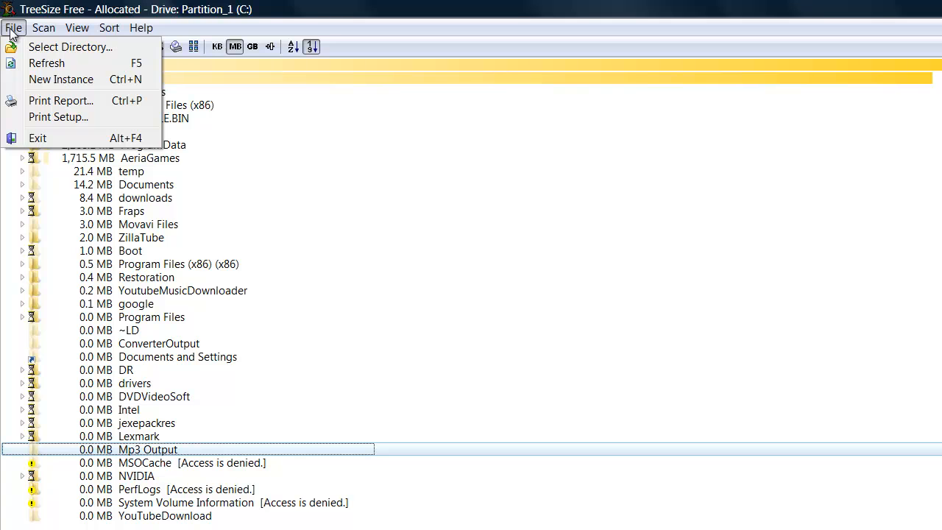
pyautogui.click(18, 28)
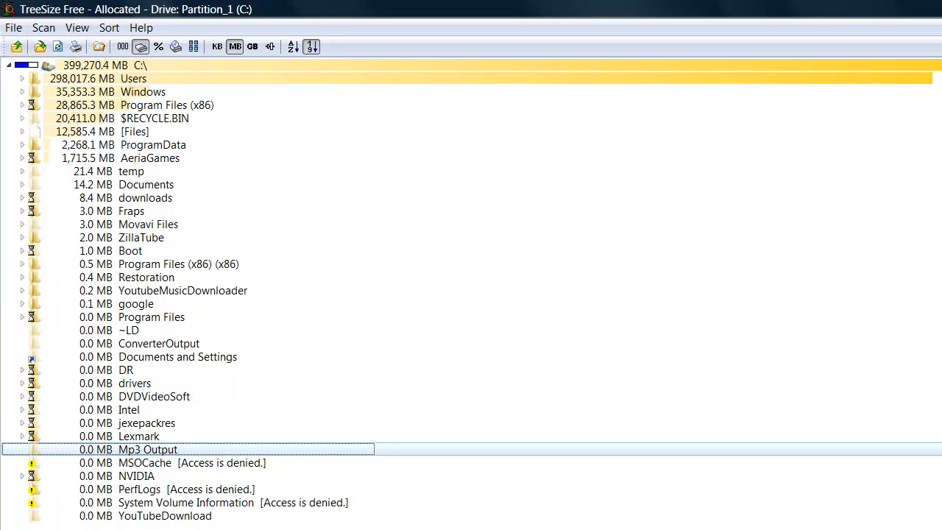